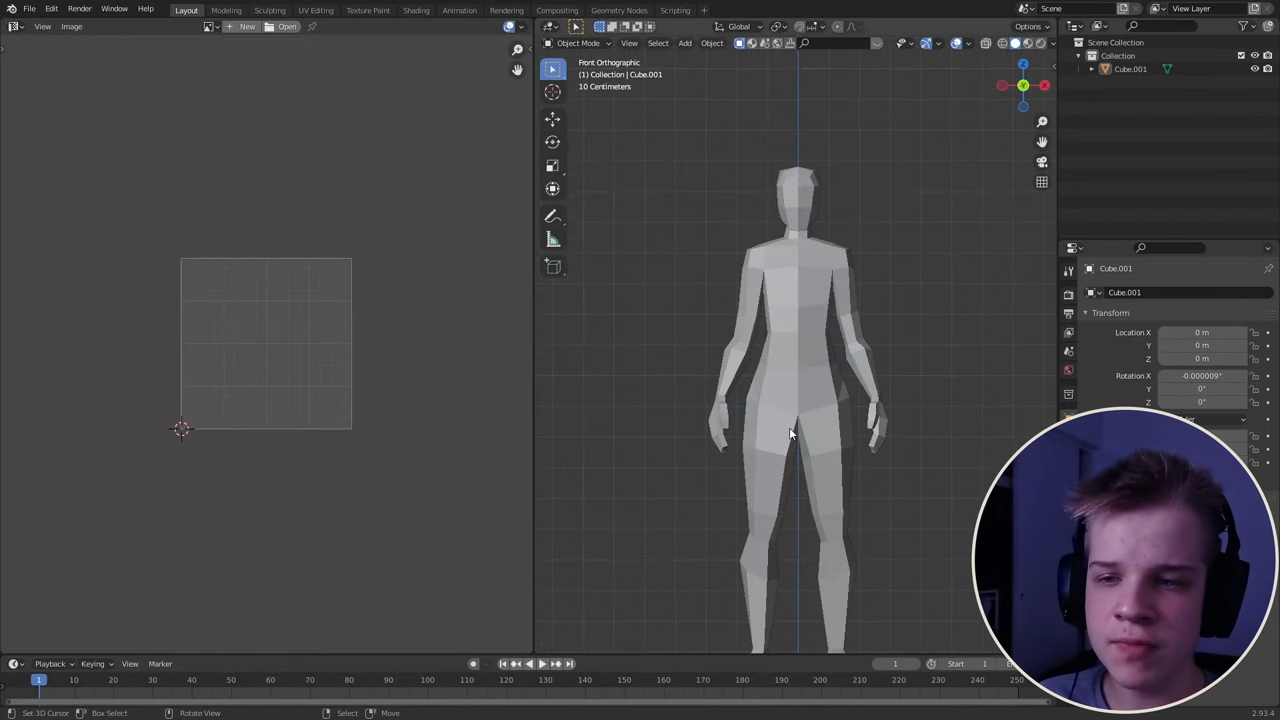
Select the low-poly female character and enter Edit Mode to show its overlapping UVs.
{"action": "left_click", "coordinate": [805, 381]}
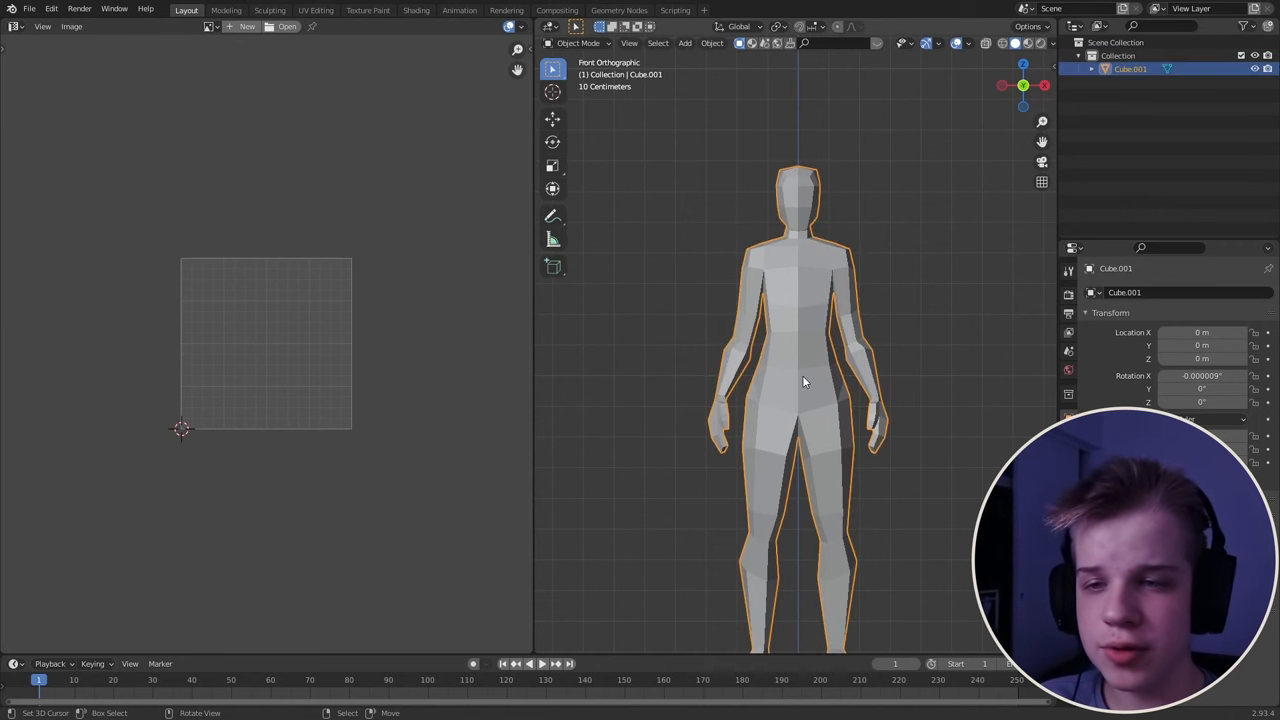
{"action": "key", "text": "Tab"}
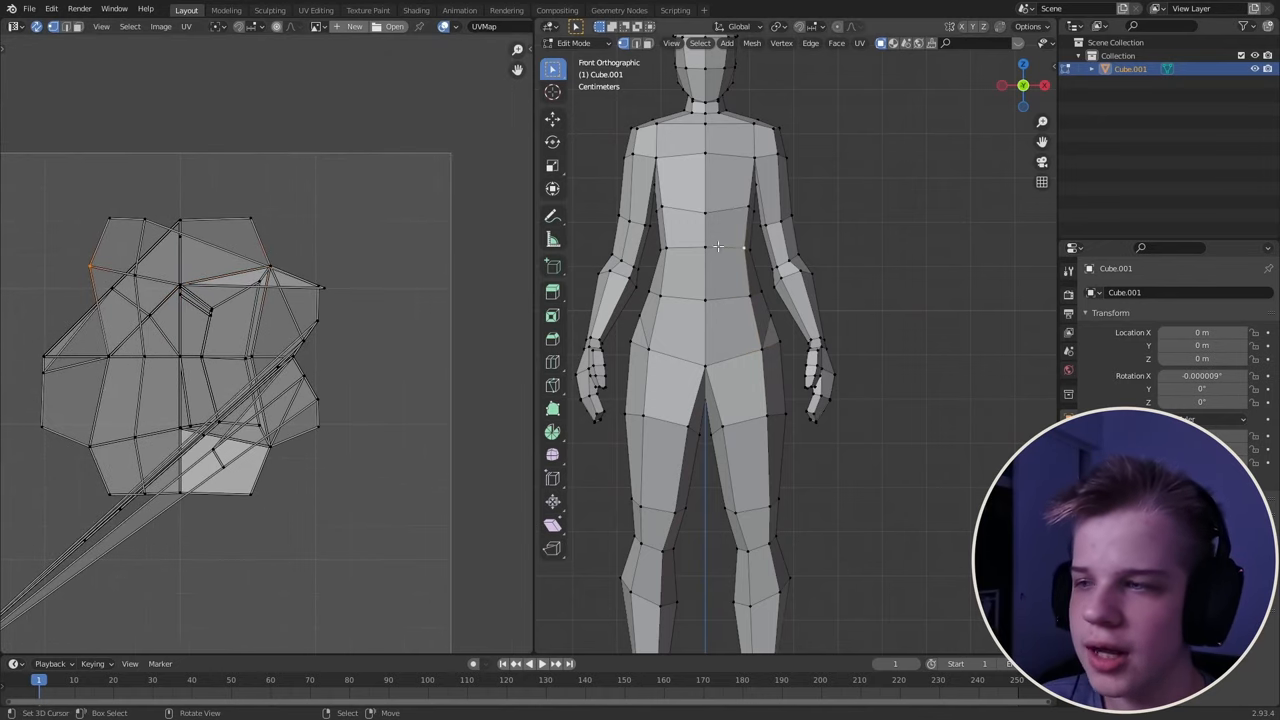
{"action": "mouse_move", "coordinate": [850, 258]}
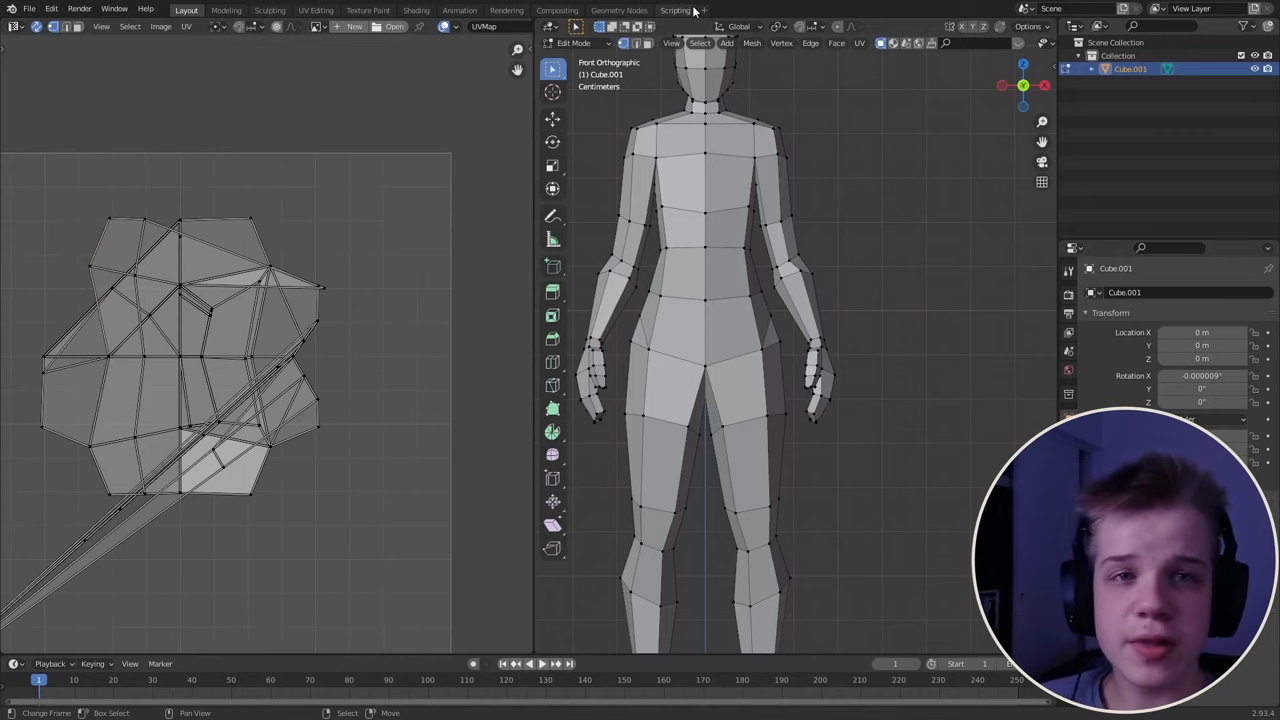
Mark the ankle edge loop as a seam and re-unwrap the whole mesh.
{"action": "left_click", "coordinate": [458, 26]}
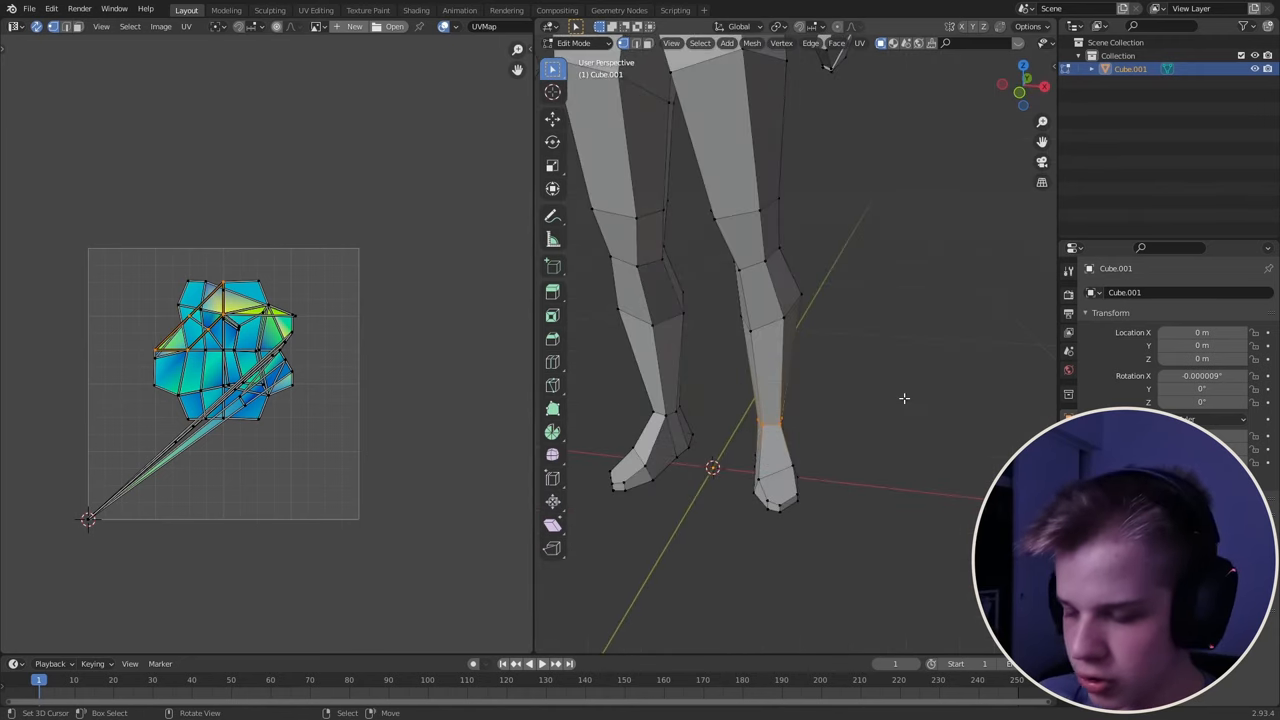
{"action": "left_click", "coordinate": [811, 43]}
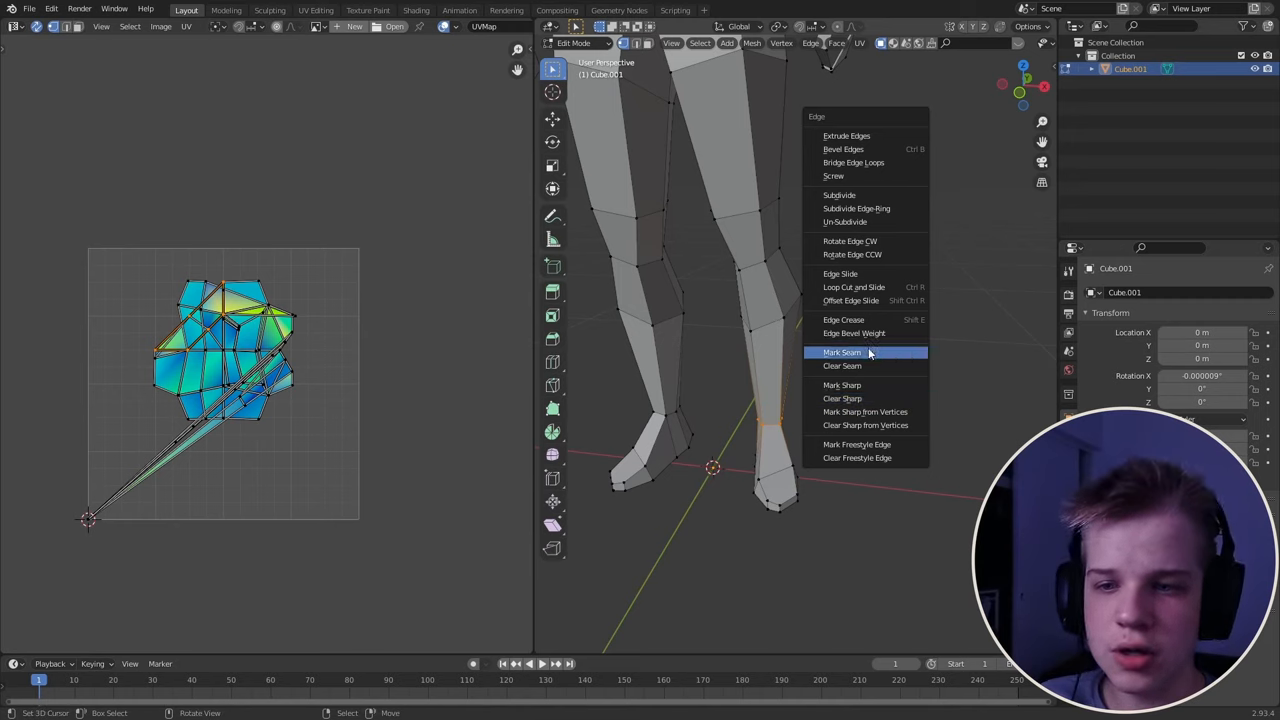
{"action": "left_click", "coordinate": [842, 352]}
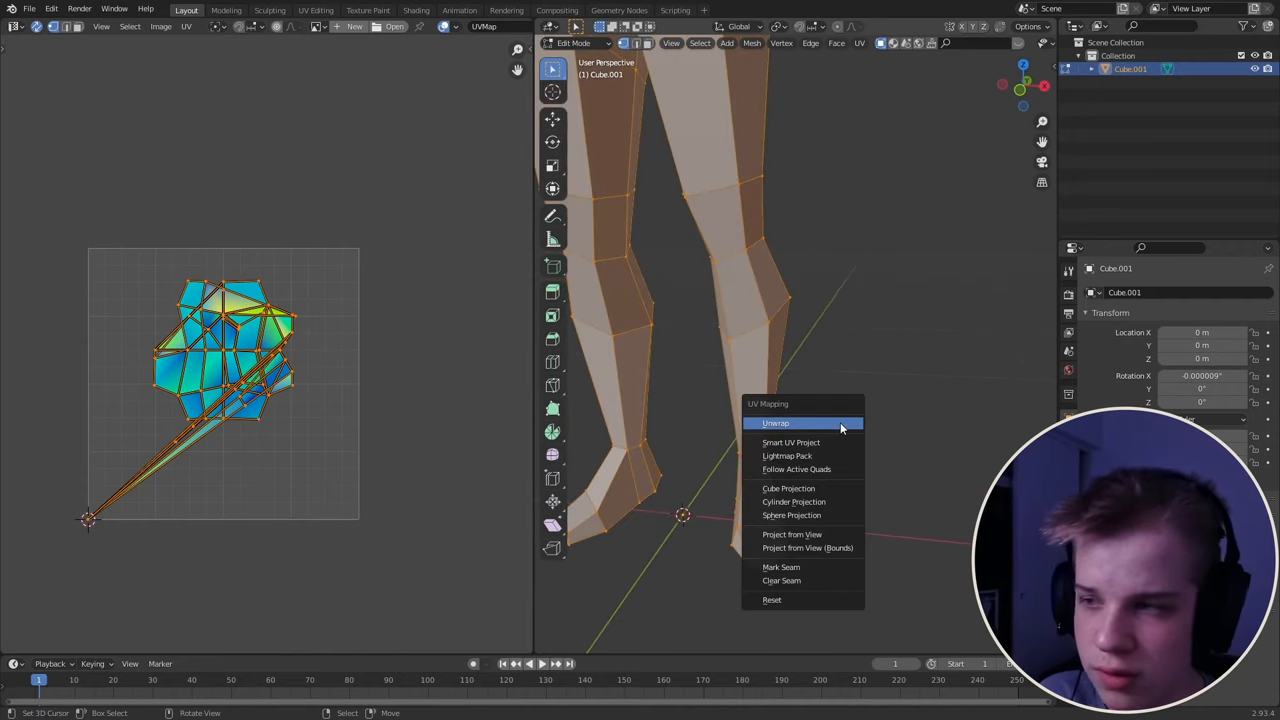
{"action": "left_click", "coordinate": [775, 422]}
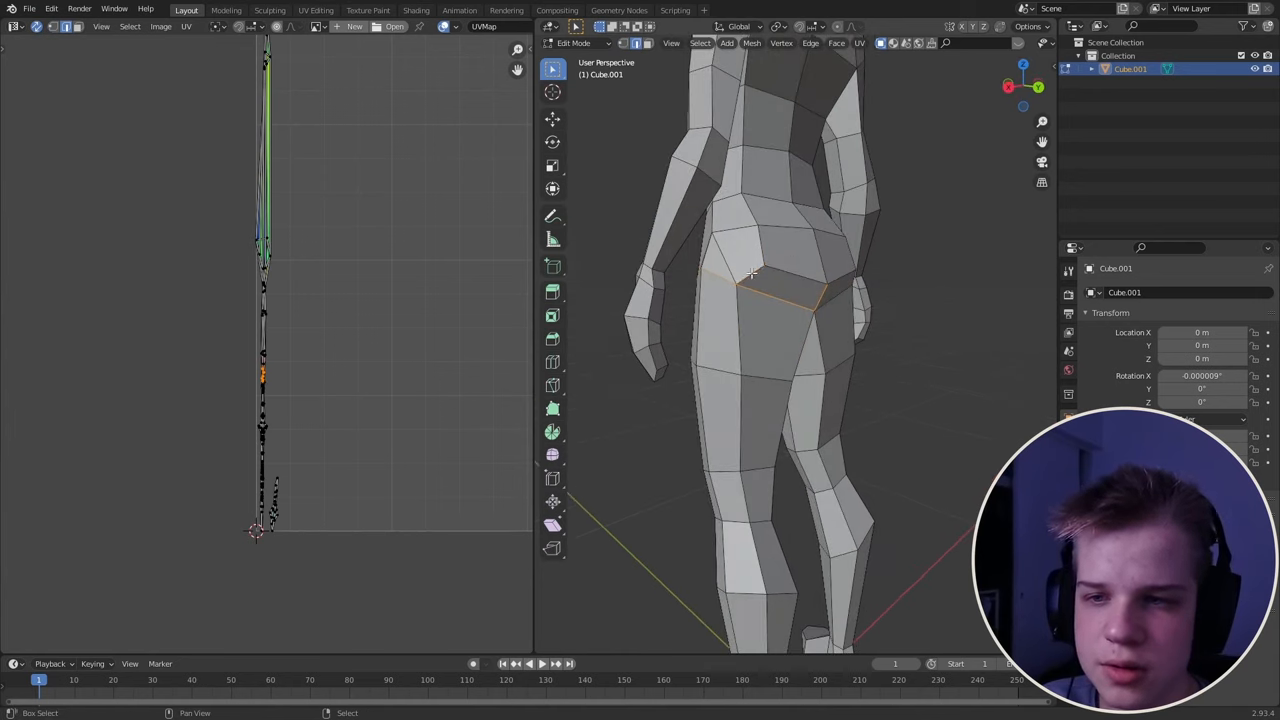
Mark the hip edge loop as a seam and unwrap twice, separating the leg island.
{"action": "left_click", "coordinate": [810, 43]}
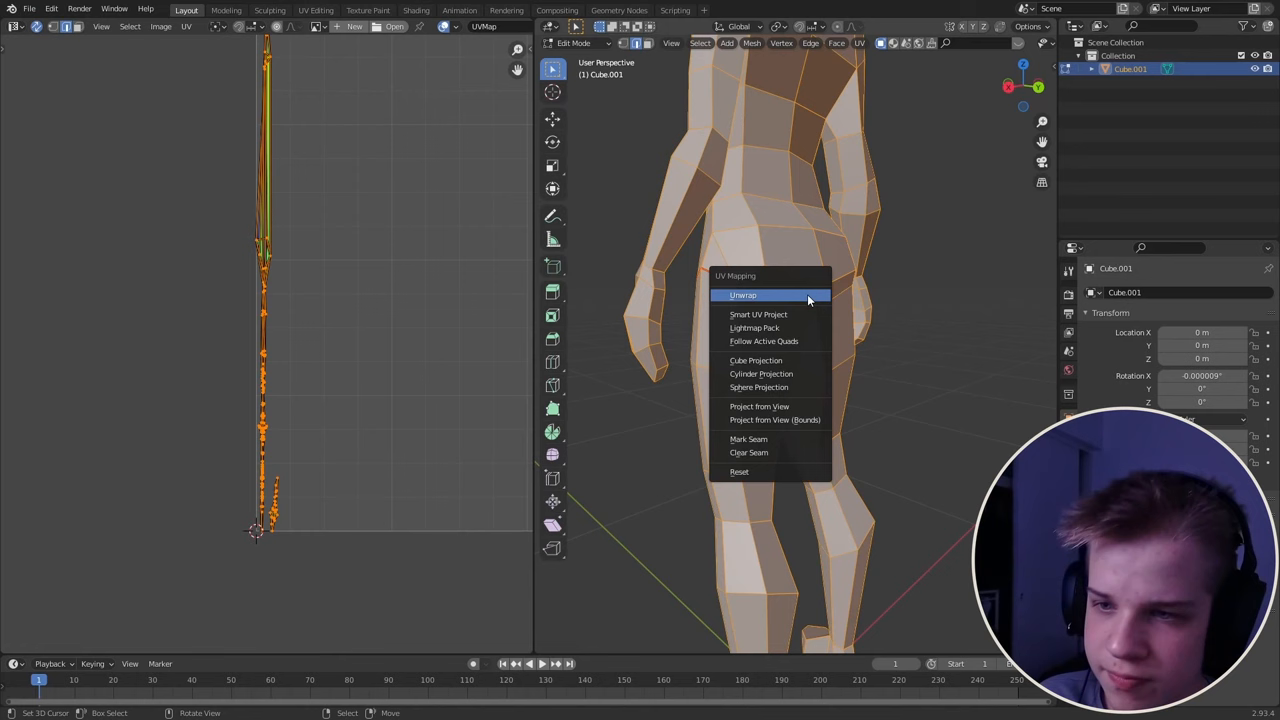
{"action": "left_click", "coordinate": [743, 295]}
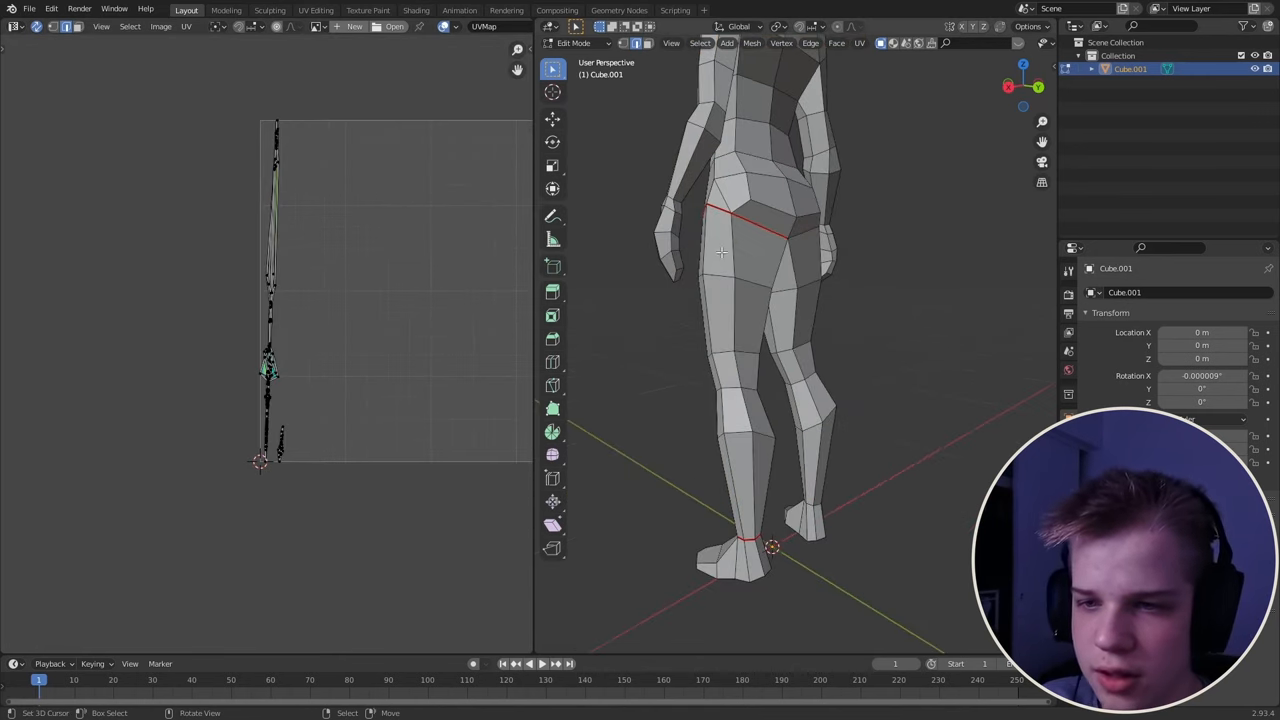
{"action": "scroll", "scroll_direction": "up", "scroll_amount": 3}
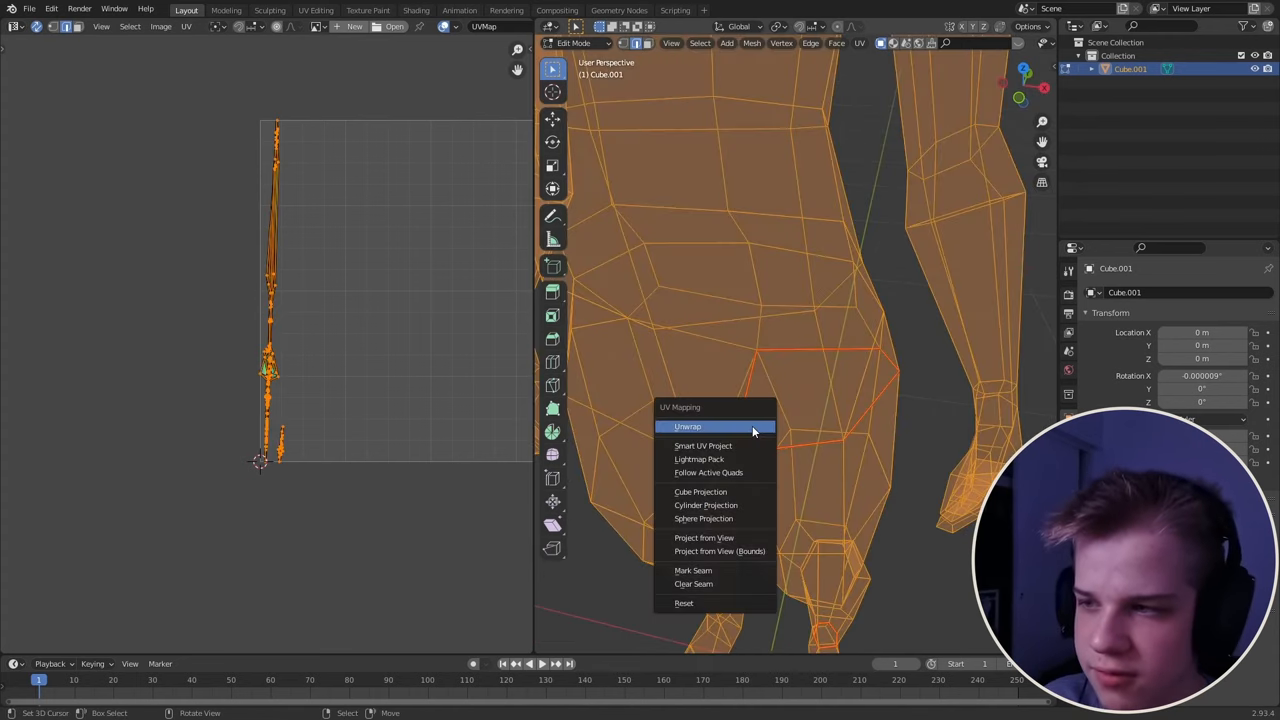
{"action": "left_click", "coordinate": [687, 426]}
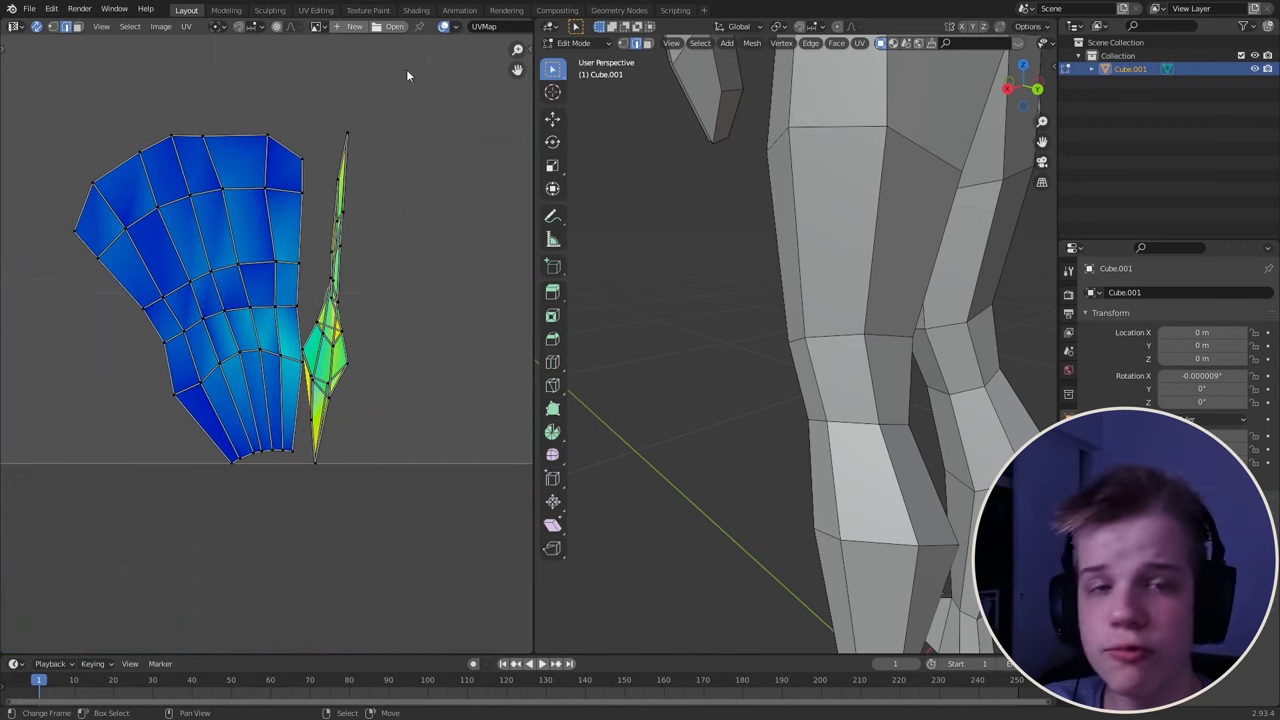
{"action": "mouse_move", "coordinate": [552, 291]}
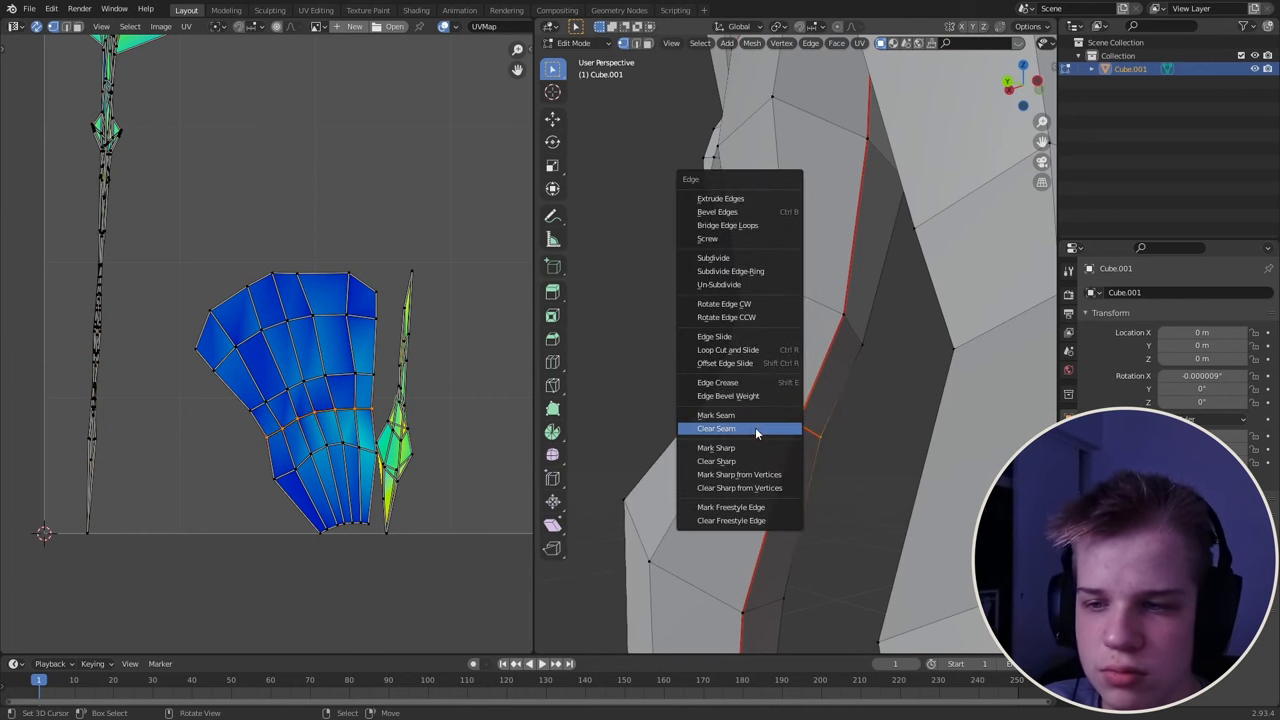
Clear the old leg seams, unwrap, add inner-leg seams and unwrap again.
{"action": "left_click", "coordinate": [716, 428]}
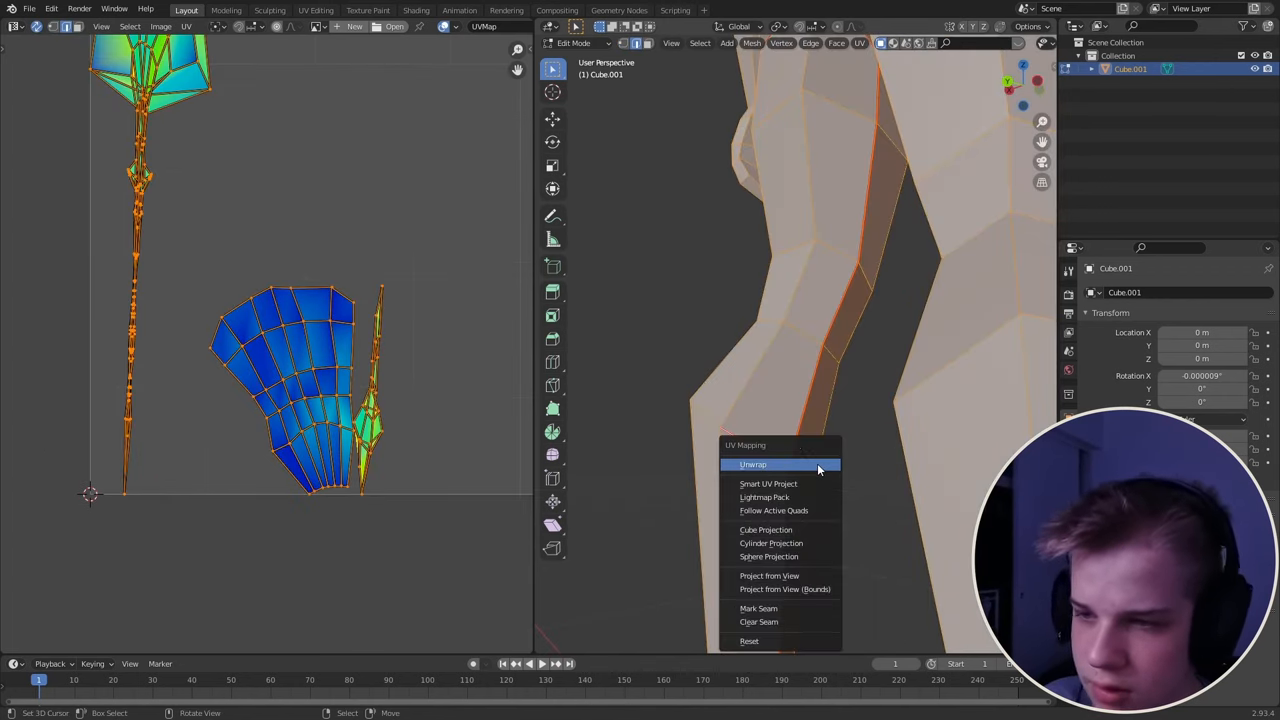
{"action": "left_click", "coordinate": [752, 464]}
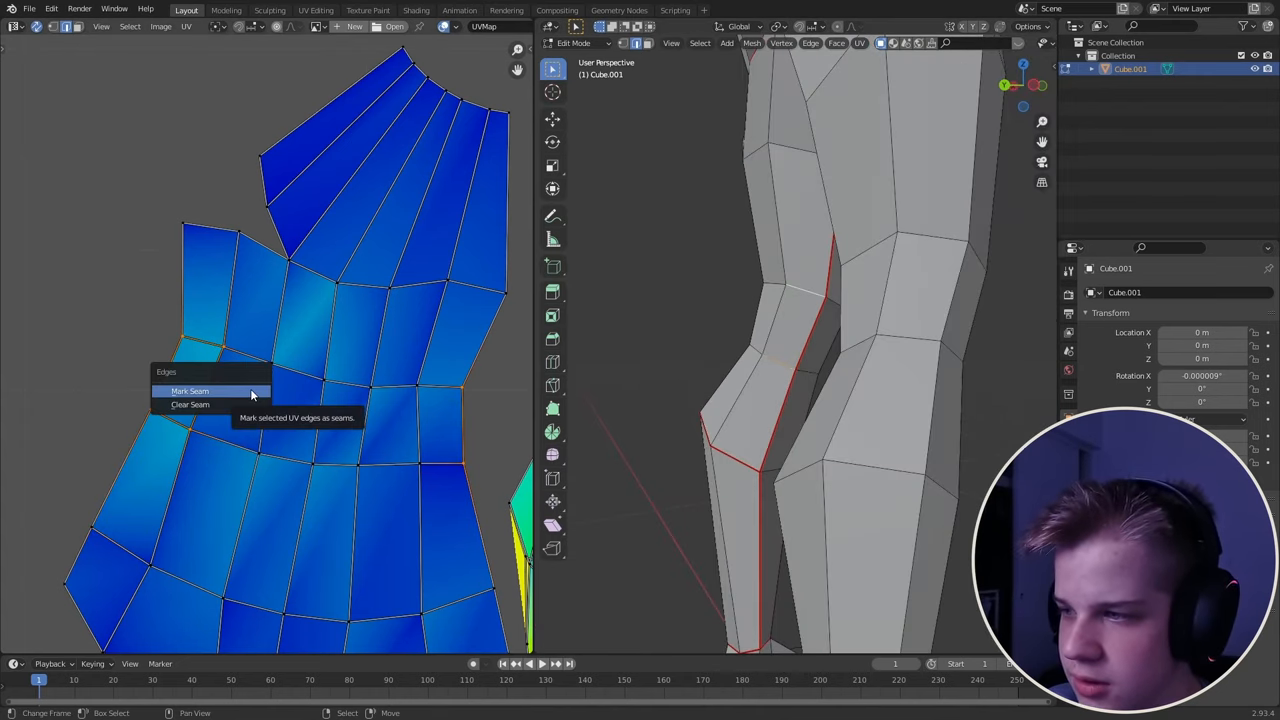
{"action": "left_click", "coordinate": [190, 390]}
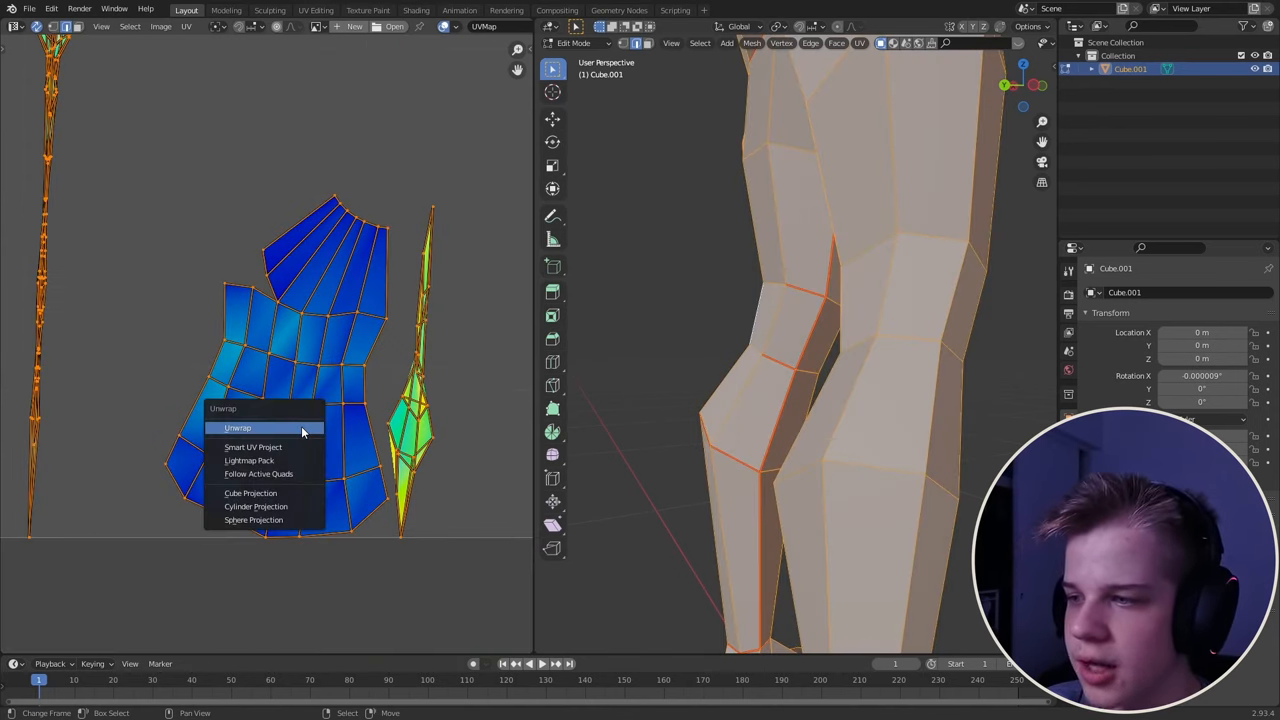
{"action": "left_click", "coordinate": [237, 427]}
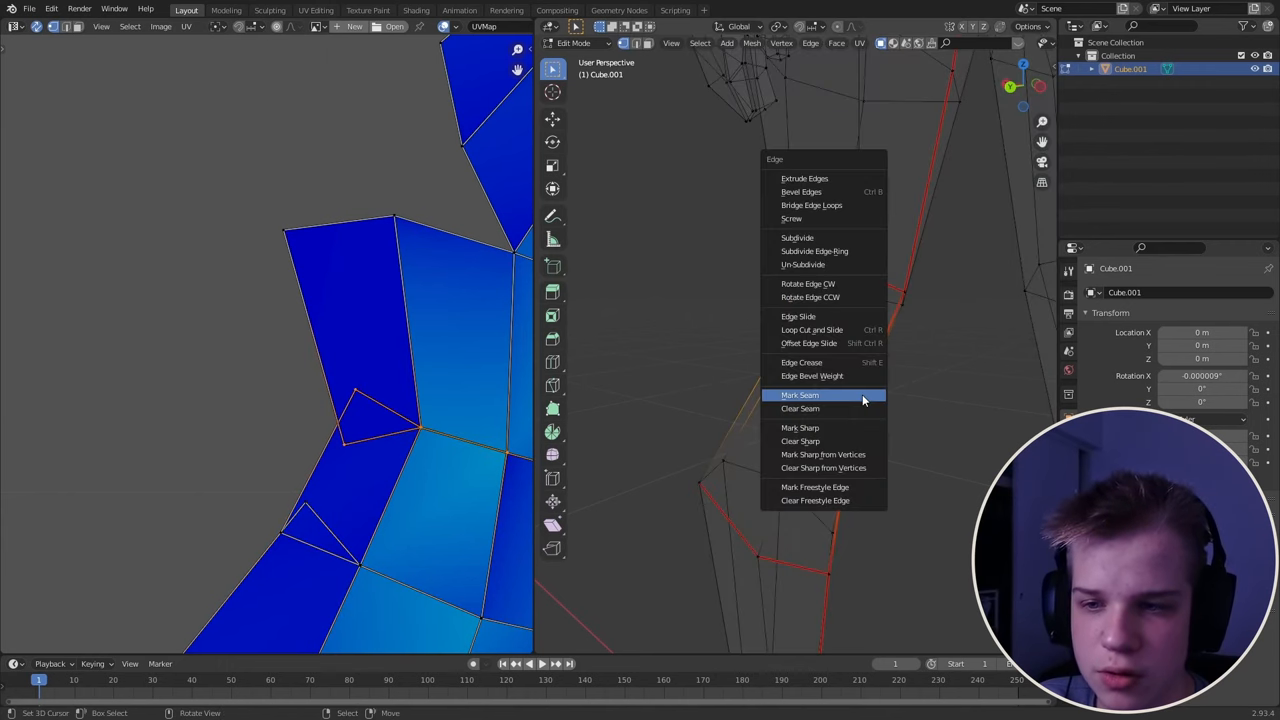
Mark the selected limb edges as seams.
{"action": "left_click", "coordinate": [800, 394]}
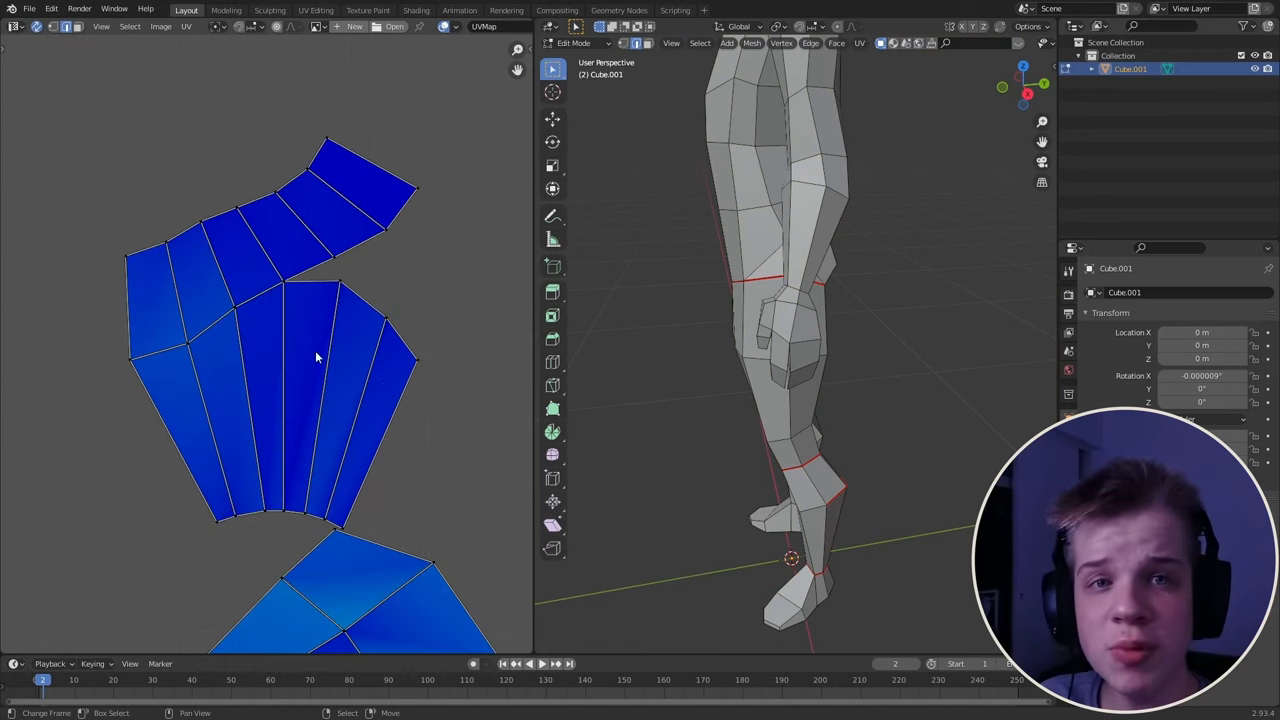
{"action": "mouse_move", "coordinate": [267, 326]}
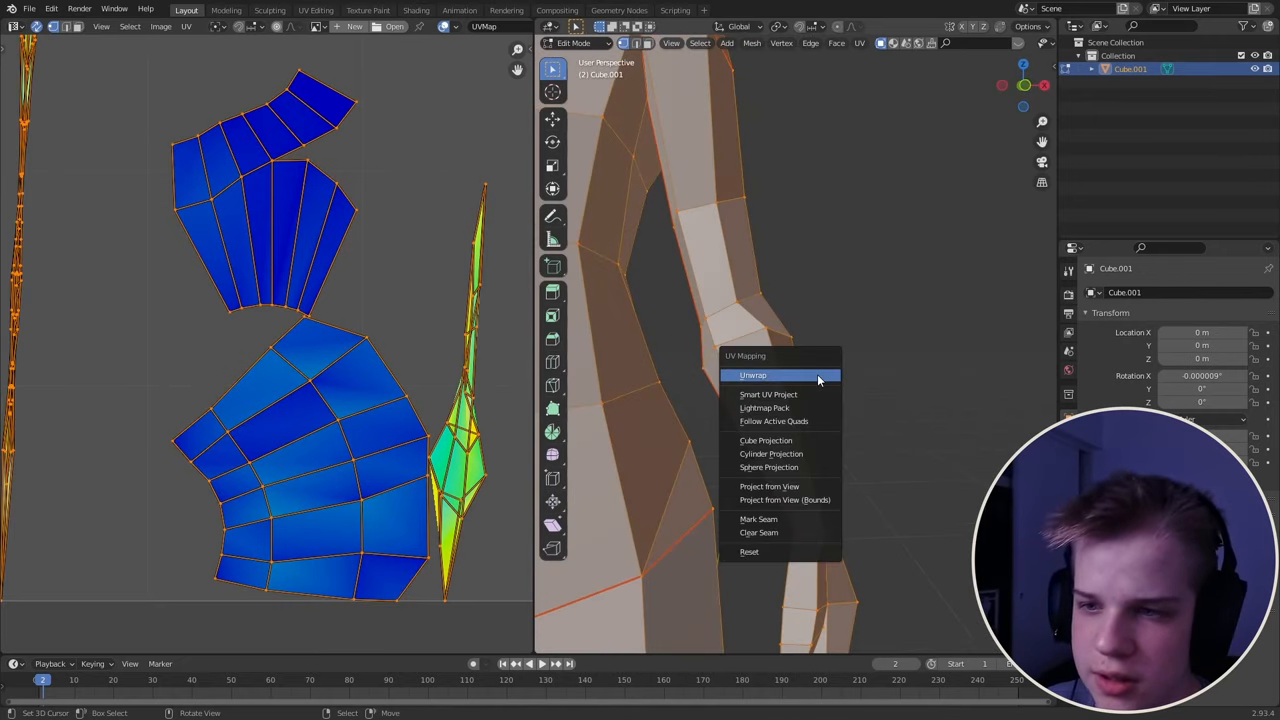
Unwrap with the new limb seams and confirm the leg island's rotation.
{"action": "left_click", "coordinate": [753, 375]}
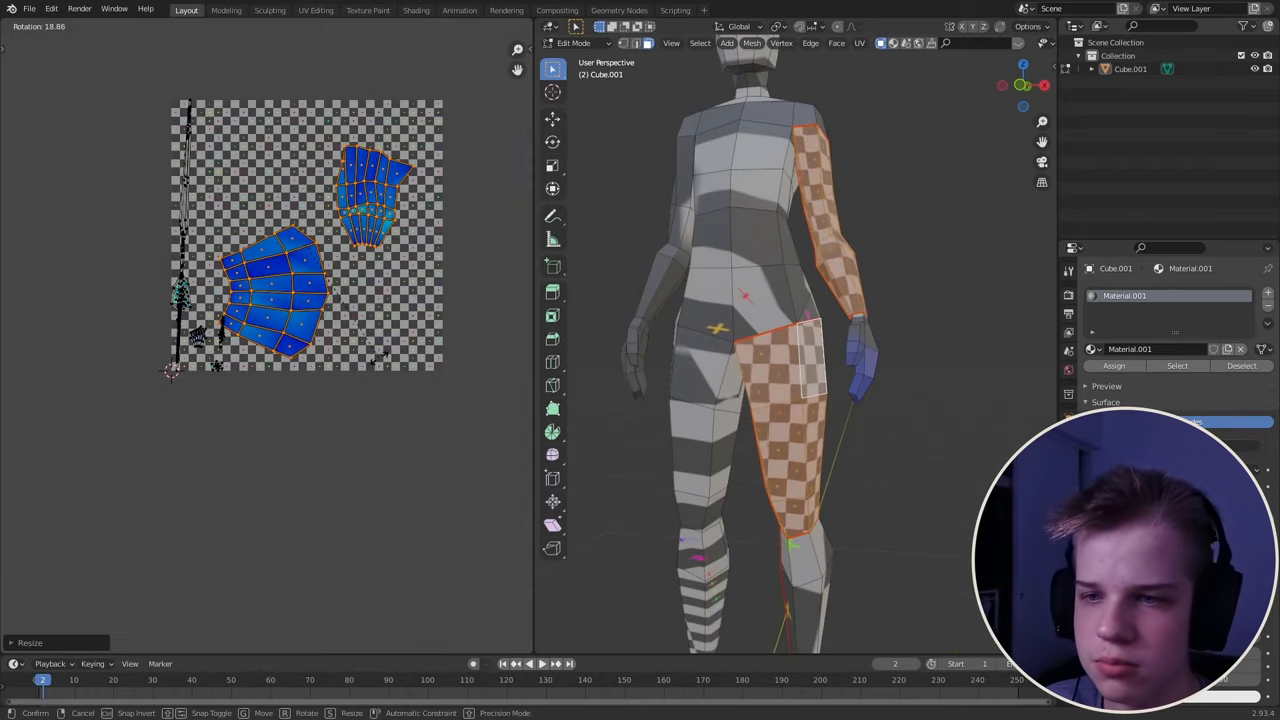
{"action": "left_click", "coordinate": [512, 345]}
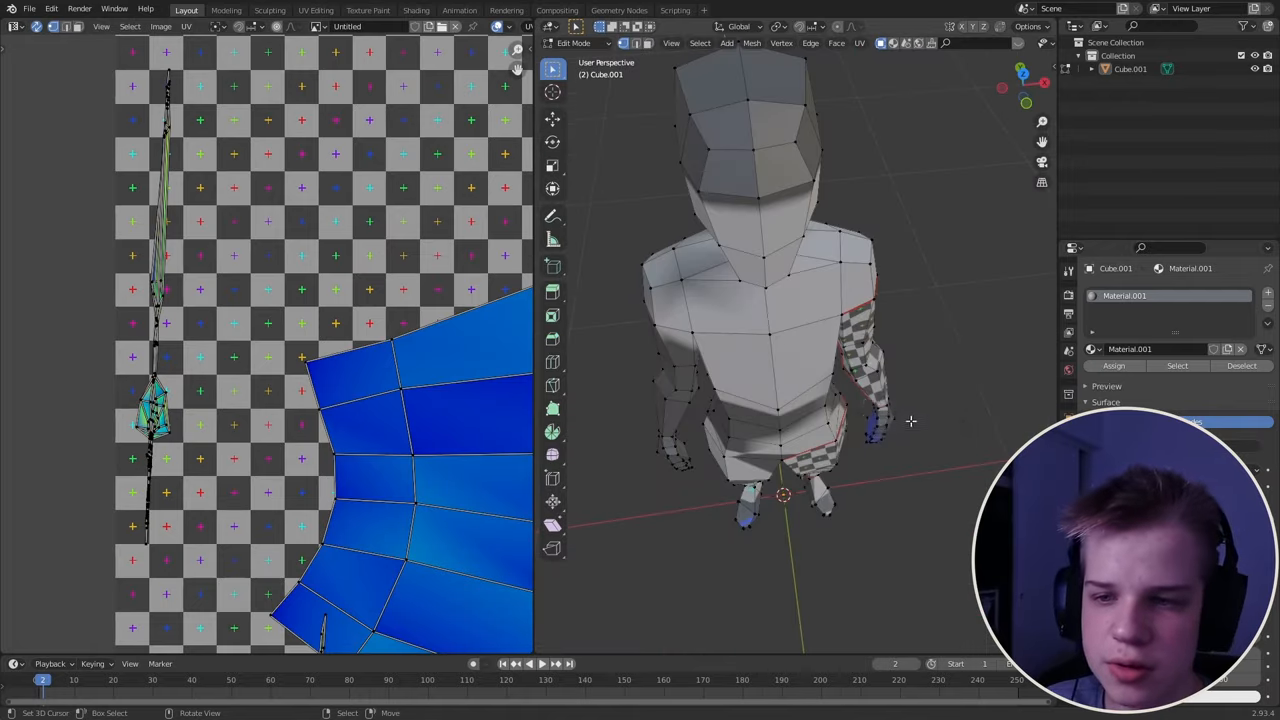
Orbit to inspect the character's back, then return to the straight-on orthographic view.
{"action": "key", "text": "KP_1"}
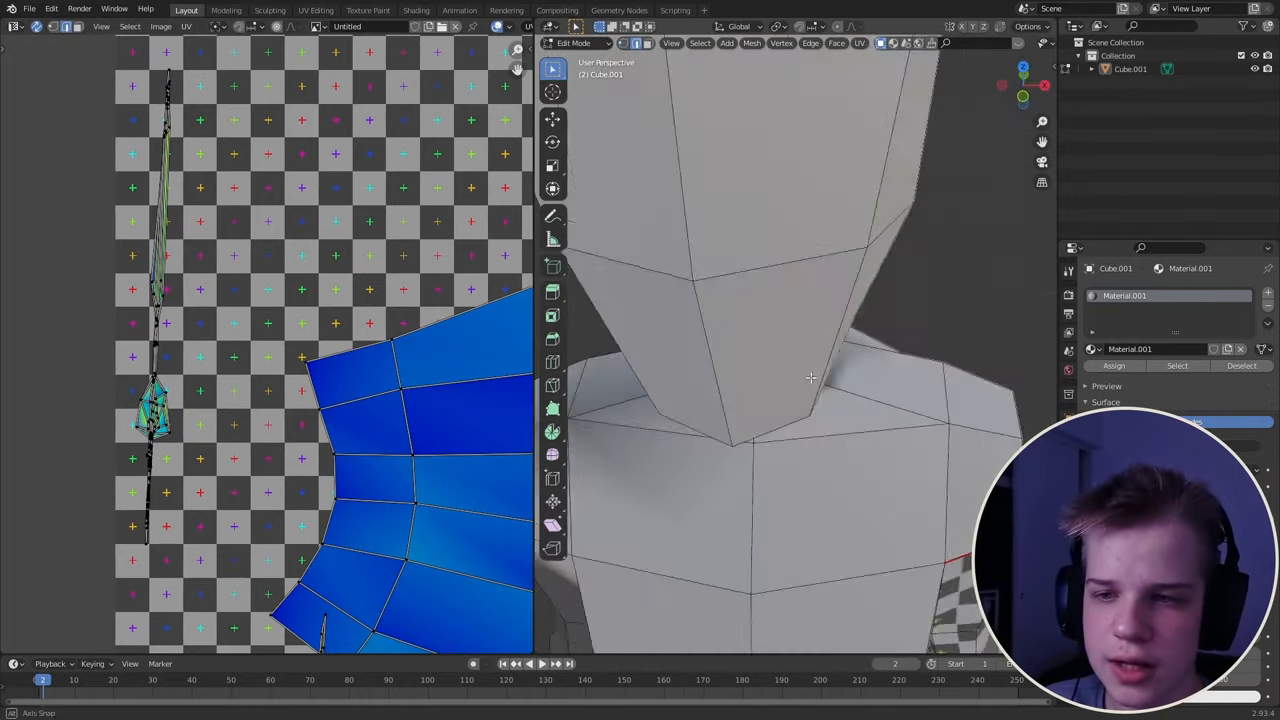
{"action": "left_click_drag", "start_coordinate": [800, 400], "coordinate": [820, 300]}
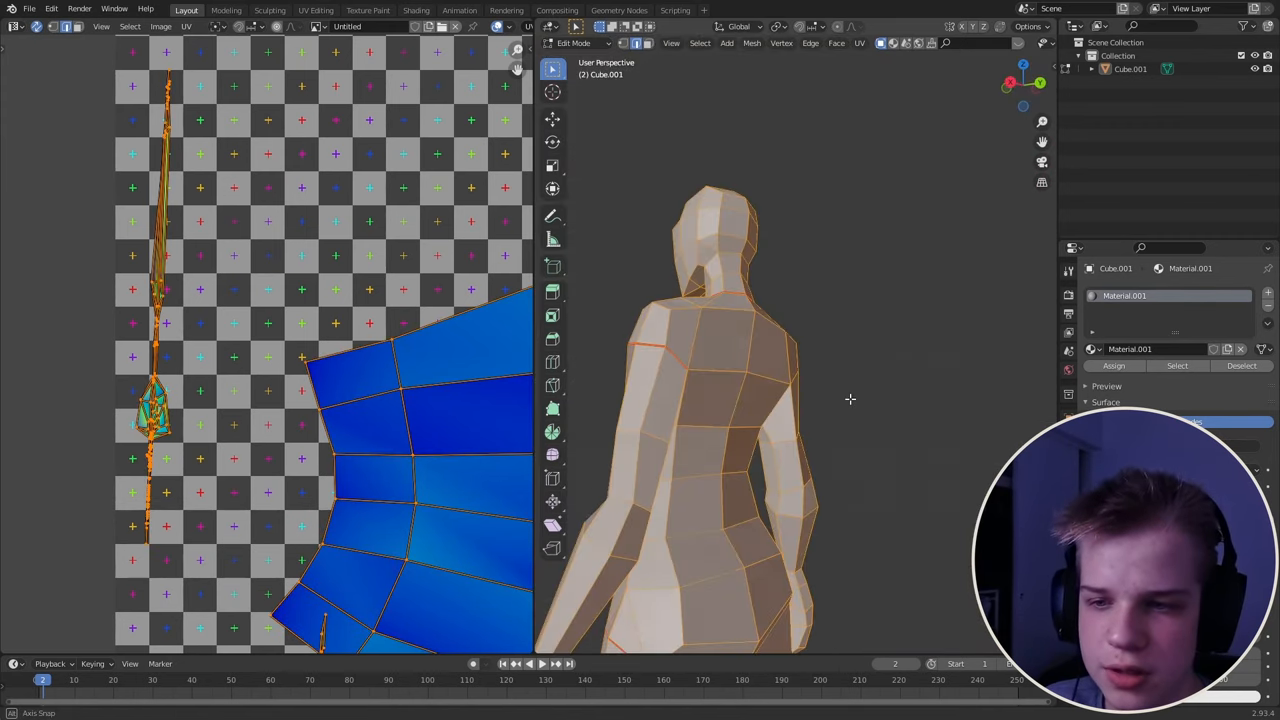
{"action": "key", "text": "KP_1"}
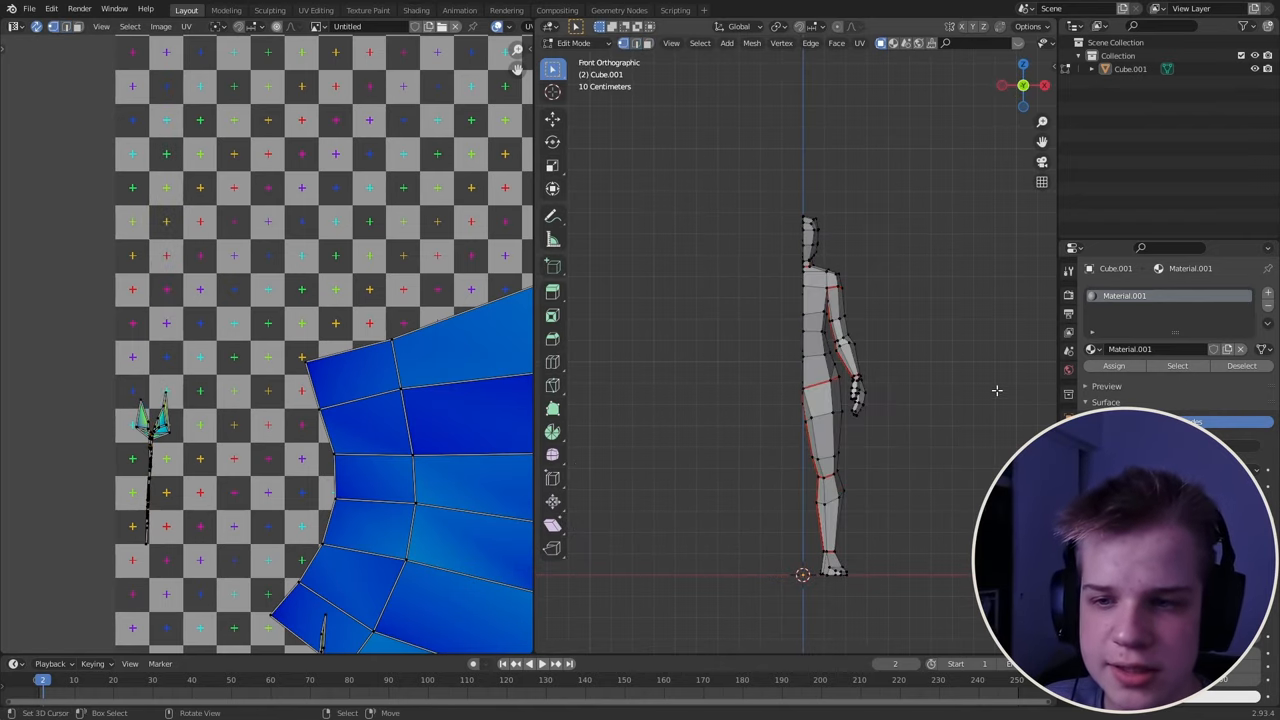
Symmetrize the character mesh across its centre.
{"action": "left_click", "coordinate": [751, 43]}
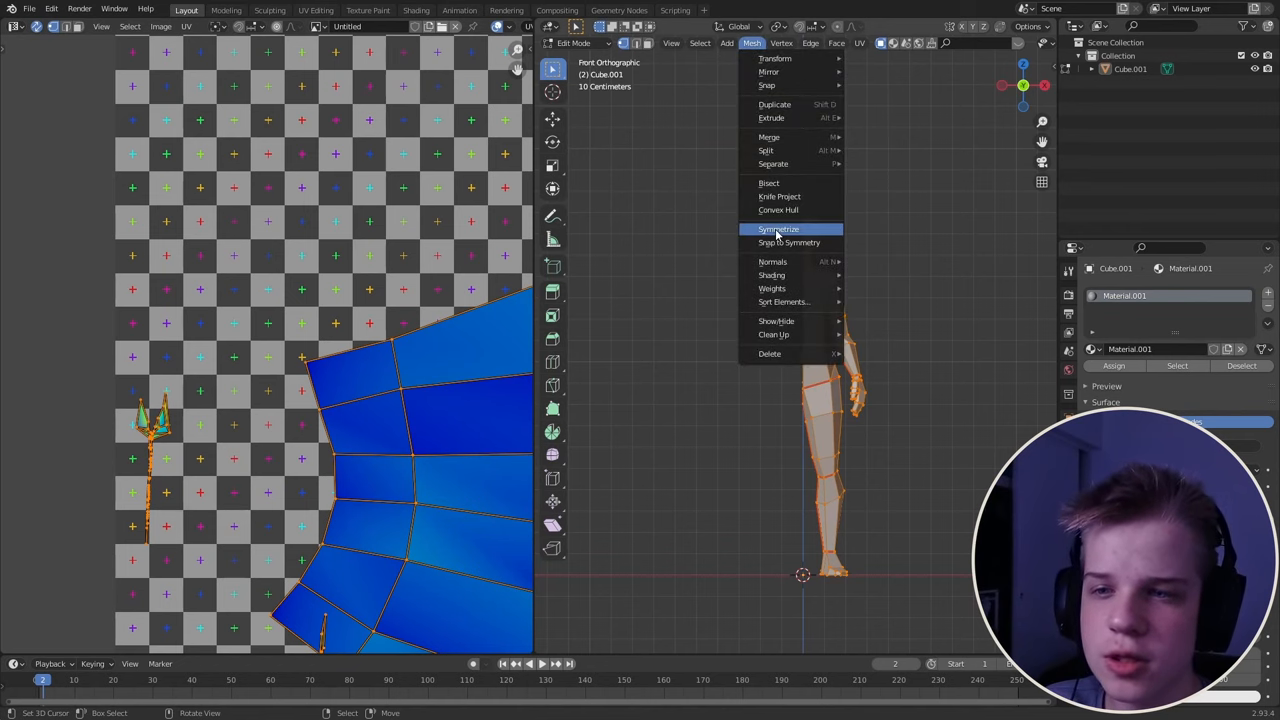
{"action": "left_click", "coordinate": [778, 229]}
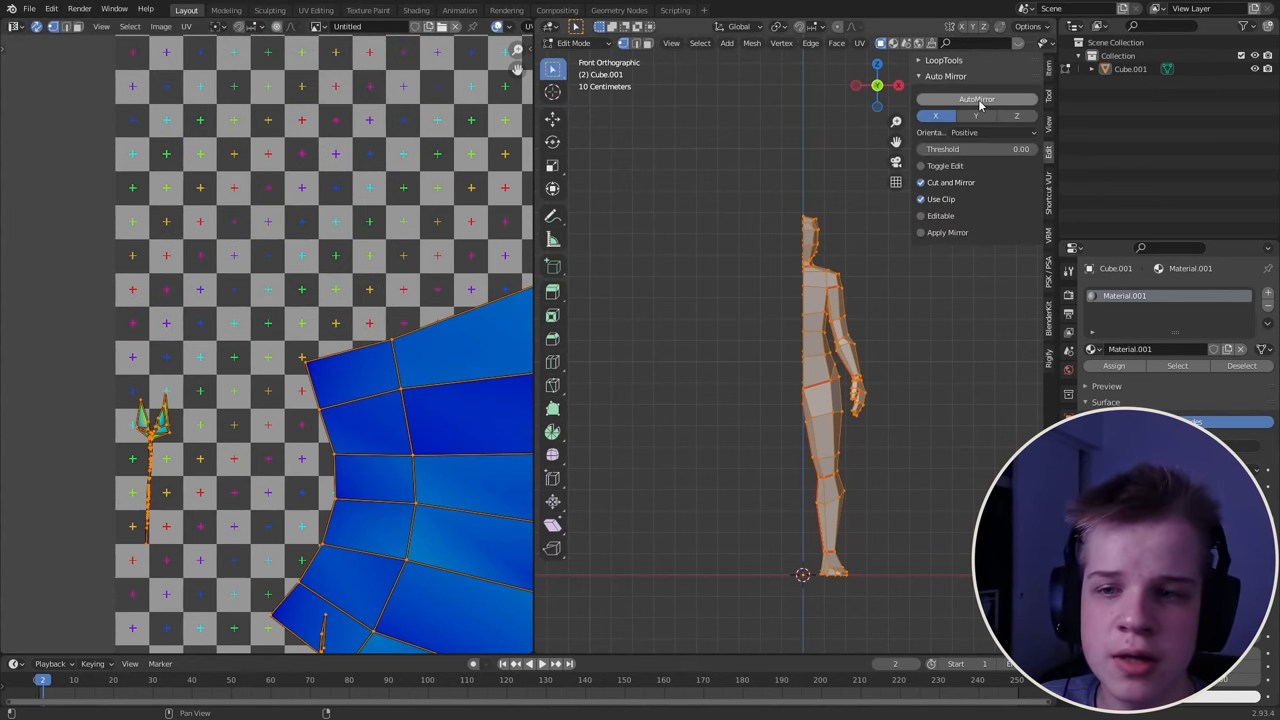
Auto-mirror the torso on X, seam the chest and waist, and unwrap again.
{"action": "left_click", "coordinate": [977, 99]}
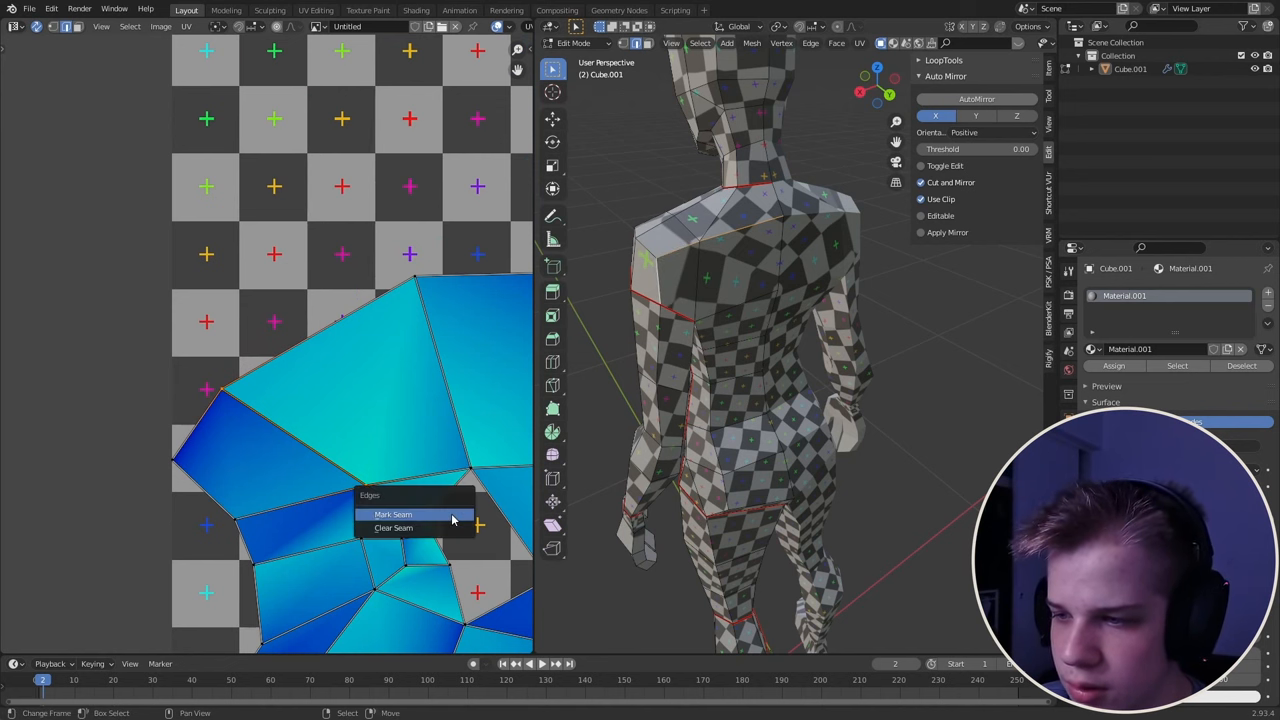
{"action": "left_click", "coordinate": [393, 514]}
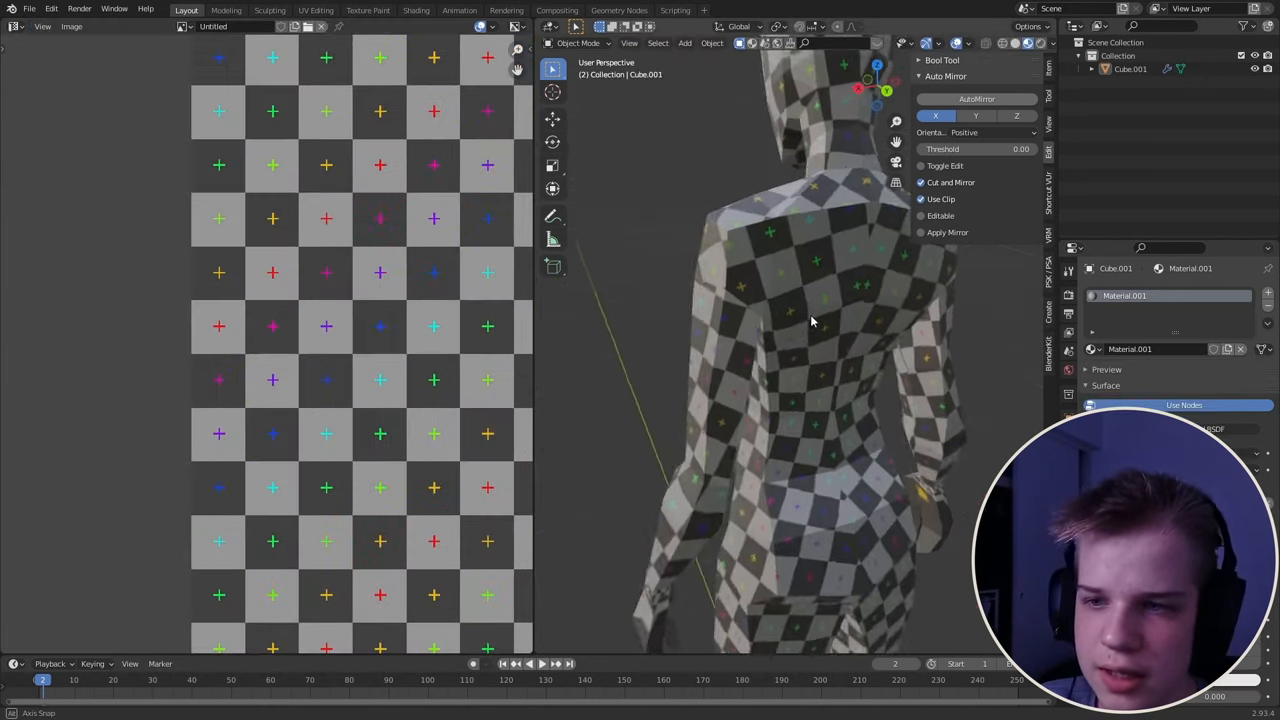
{"action": "key", "text": "Tab"}
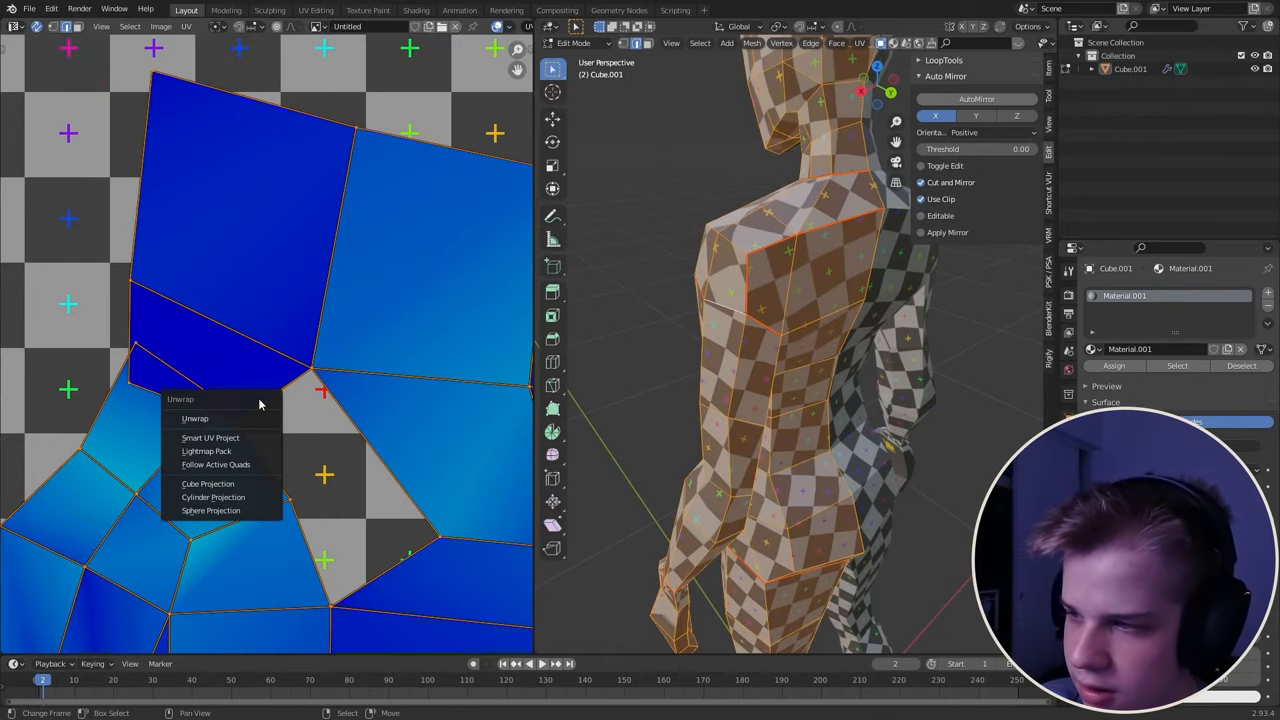
{"action": "left_click", "coordinate": [194, 418]}
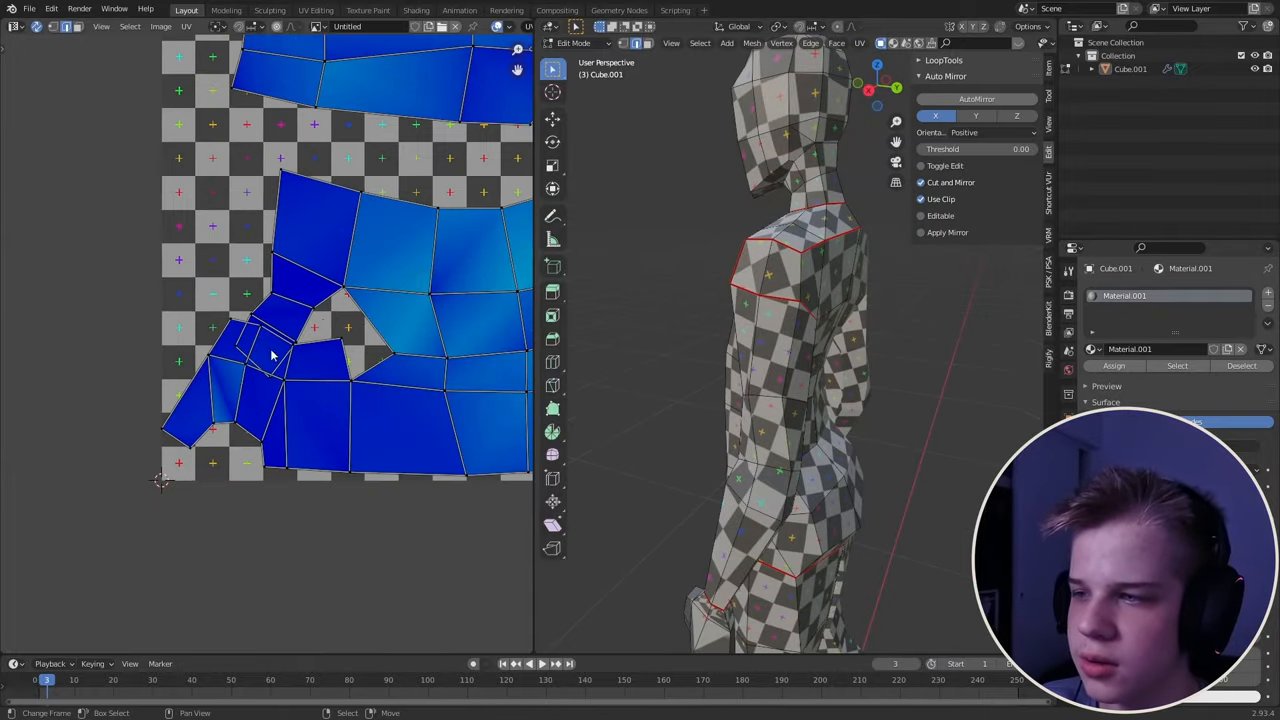